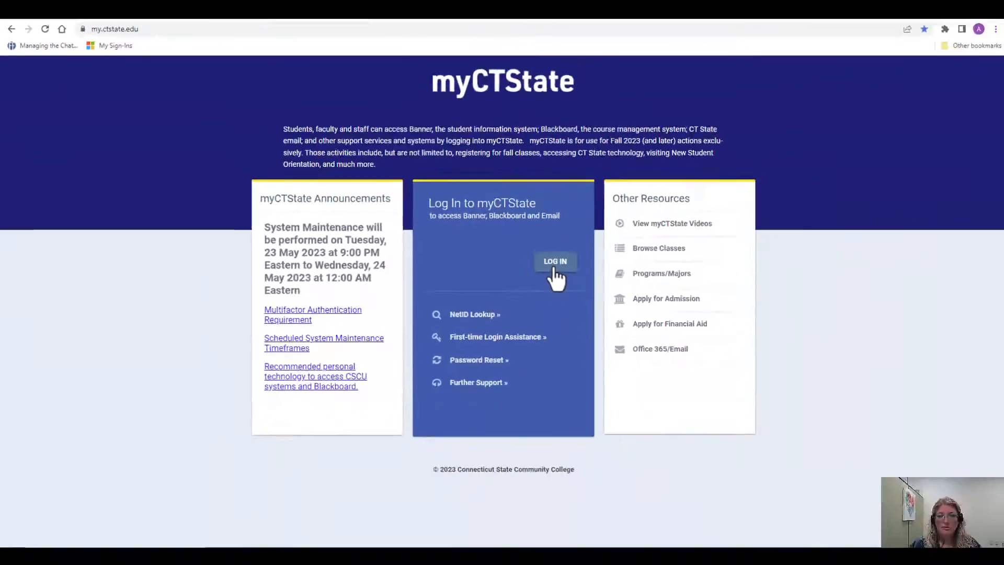
Step: Start login from the Log In to myCTState panel so the CSCU account picker appears
left_click(555, 261)
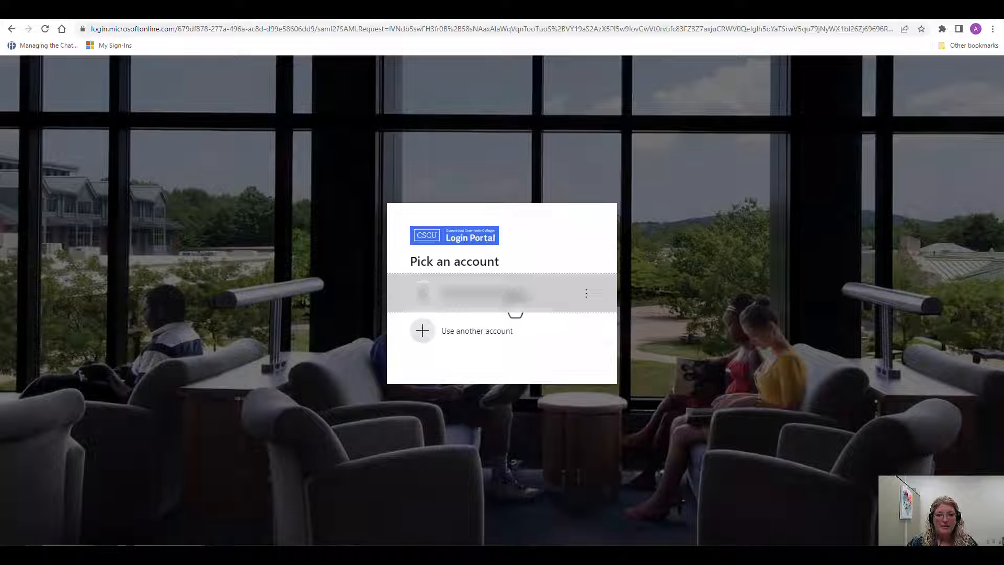
left_click(477, 293)
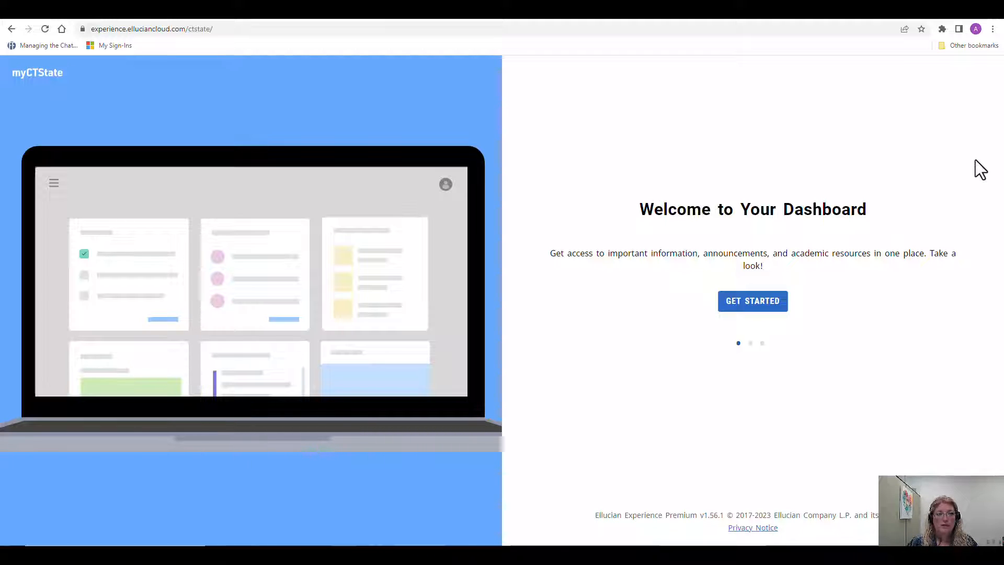
mouse_move(594, 254)
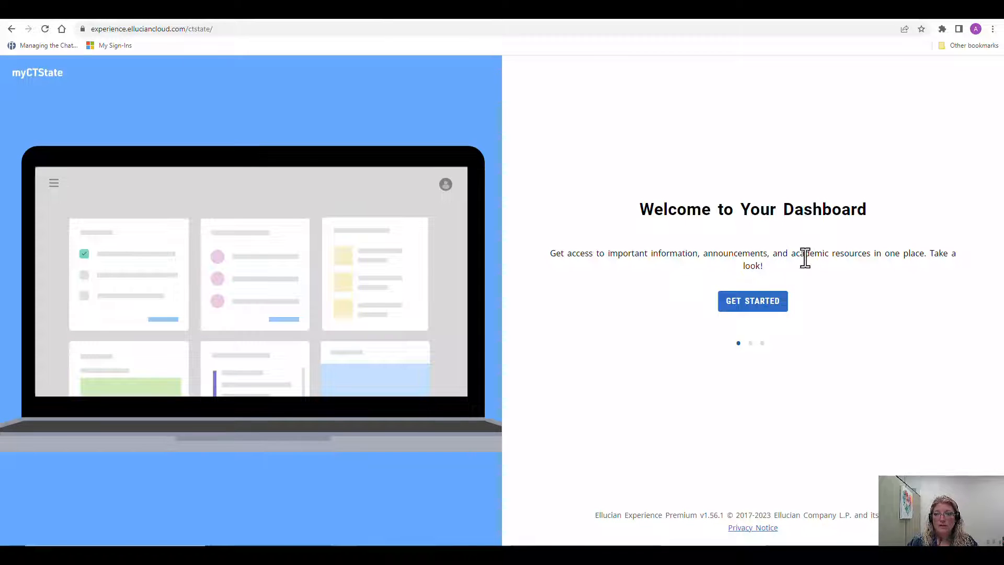
mouse_move(817, 288)
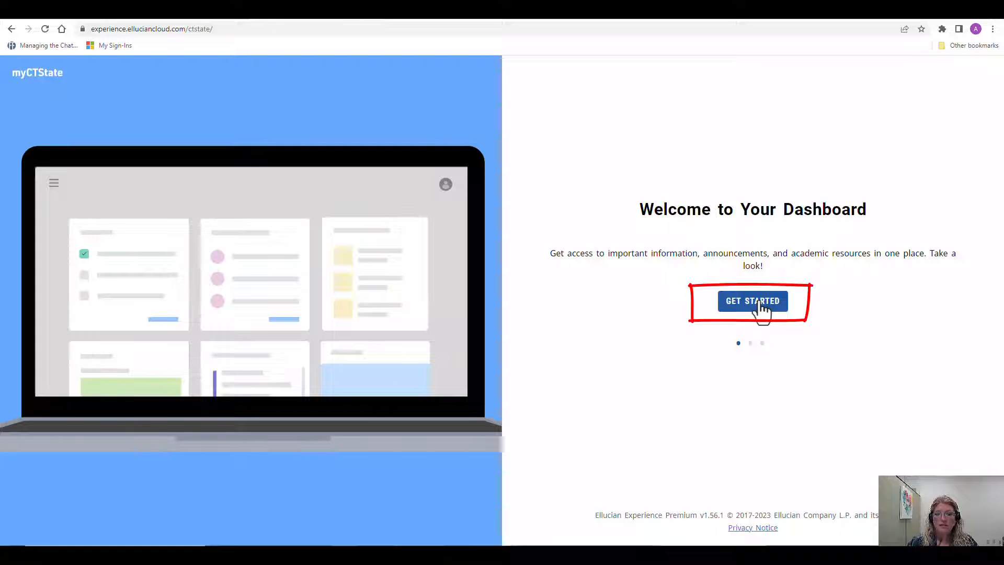
Step: Step through Get Started and Next, then answer the analytics cookies prompt on Enhance Your Experience
left_click(753, 301)
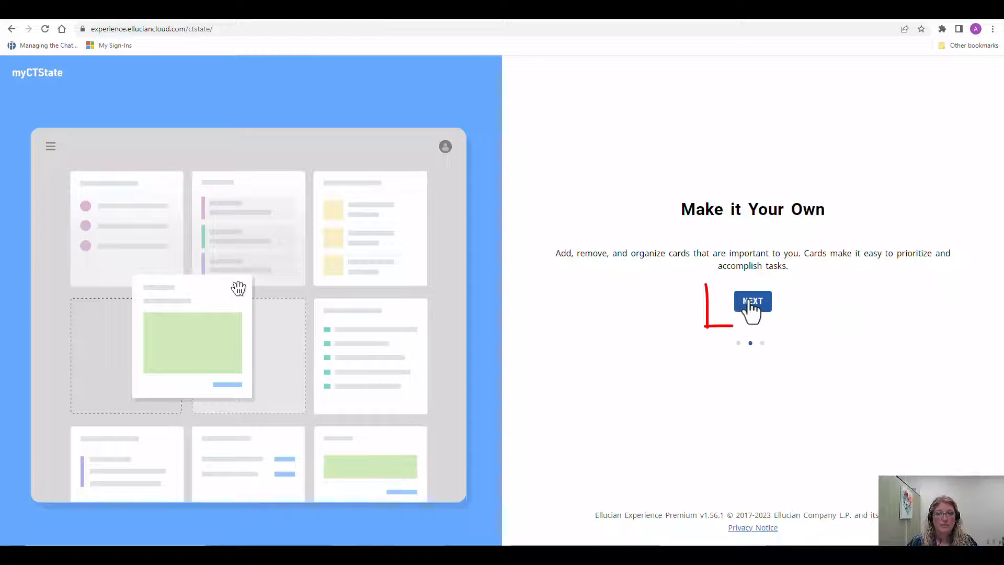
left_click(752, 301)
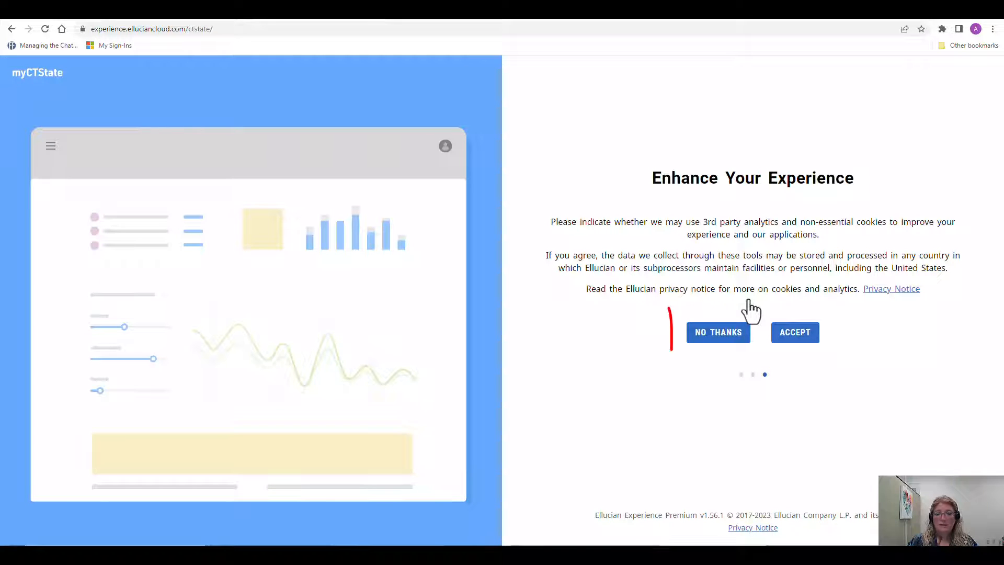
left_click(717, 333)
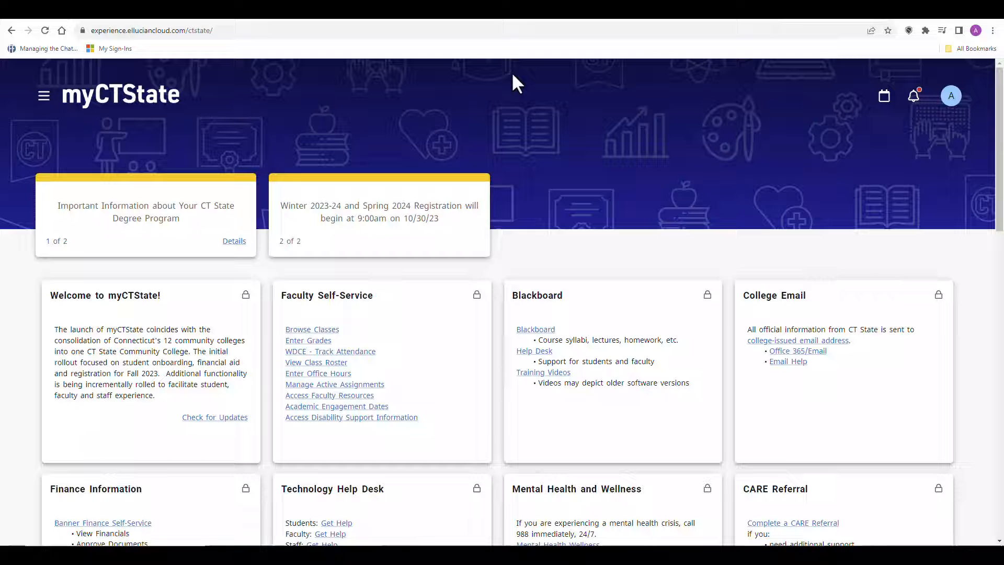
mouse_move(533, 103)
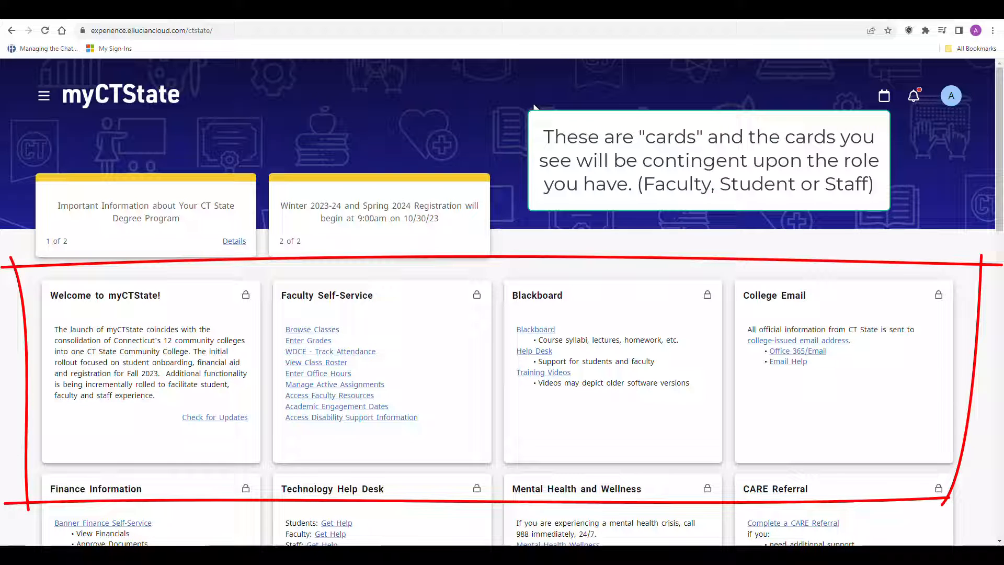
Step: Scroll past the dashboard cards and open the Discover page via Discover More
scroll("down", 3)
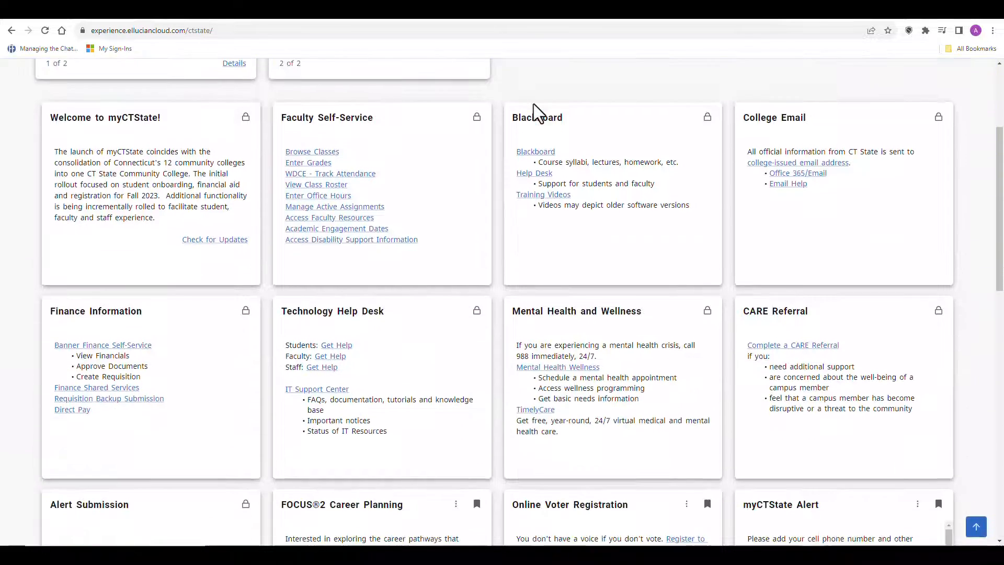
scroll("down", 3)
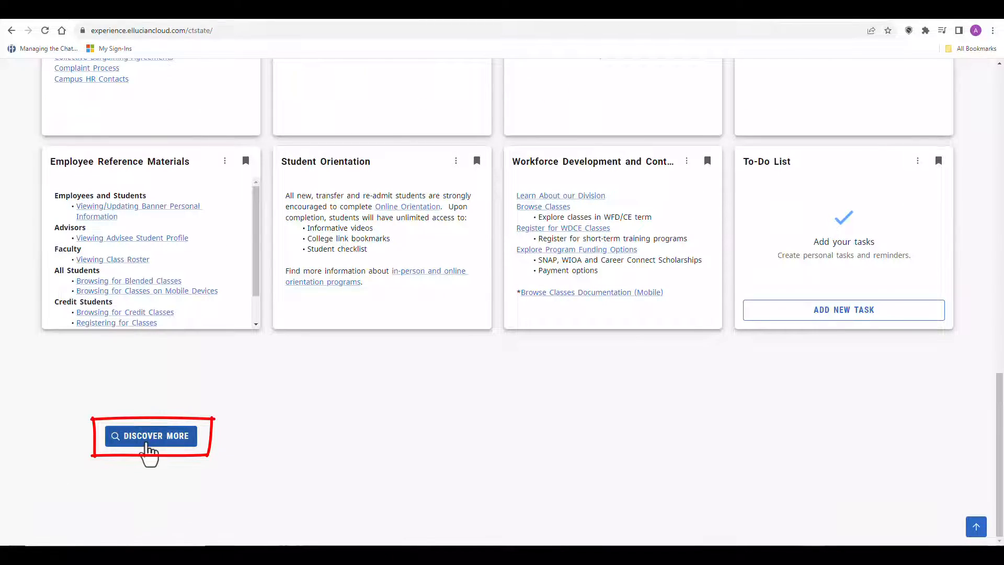
left_click(151, 435)
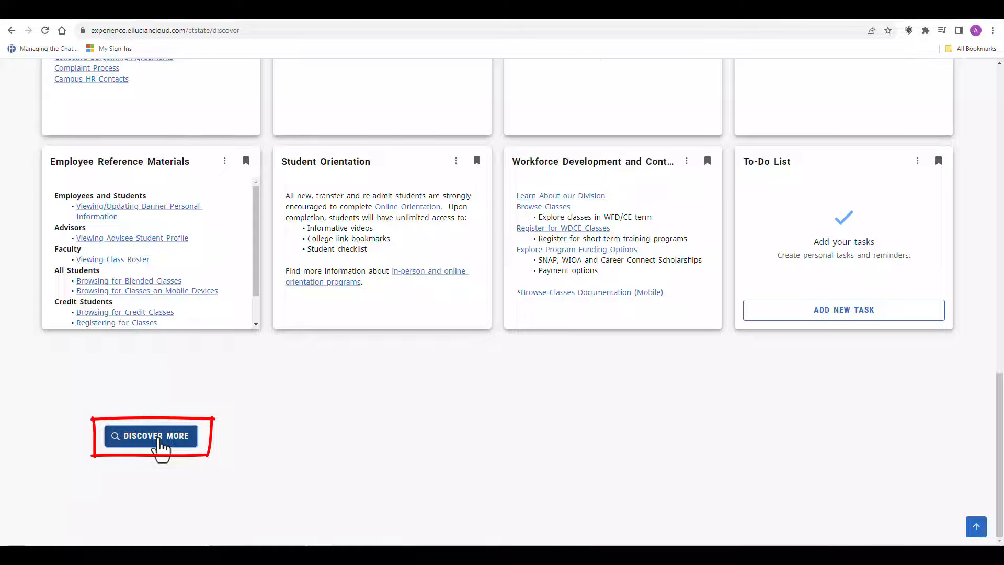
left_click(150, 435)
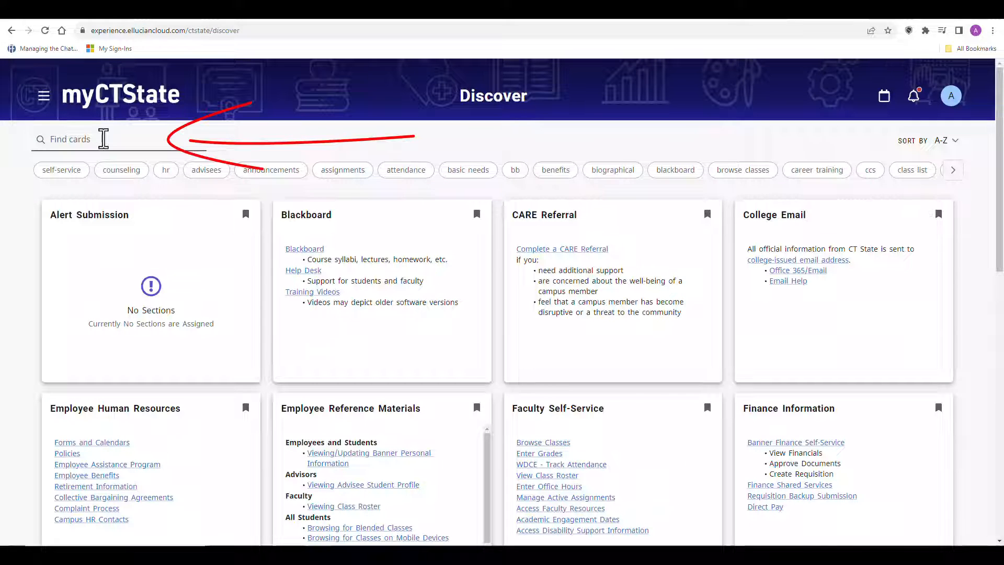
Step: Return home via the myCTState logo and open the Blackboard card's institution page link
left_click(120, 94)
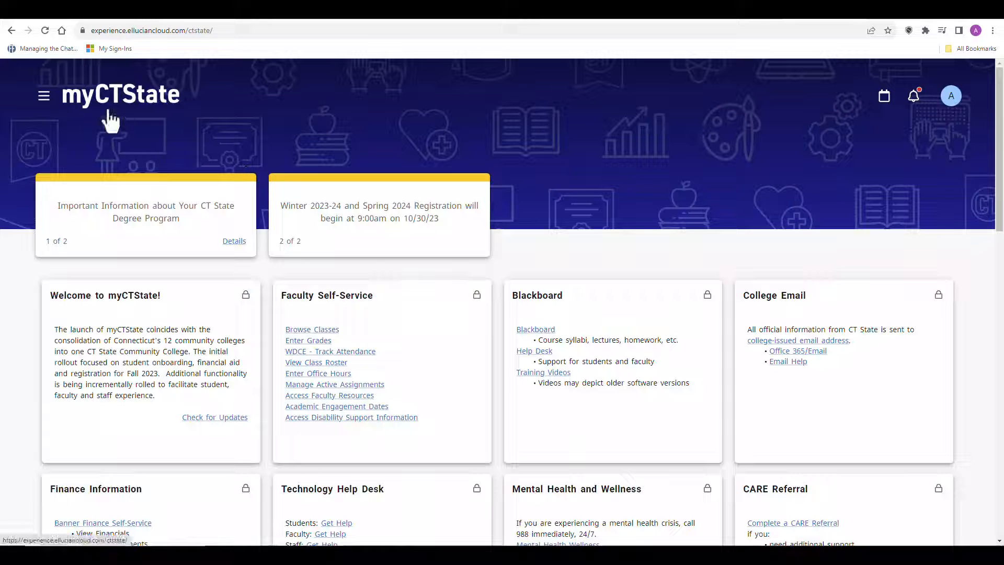
mouse_move(312, 141)
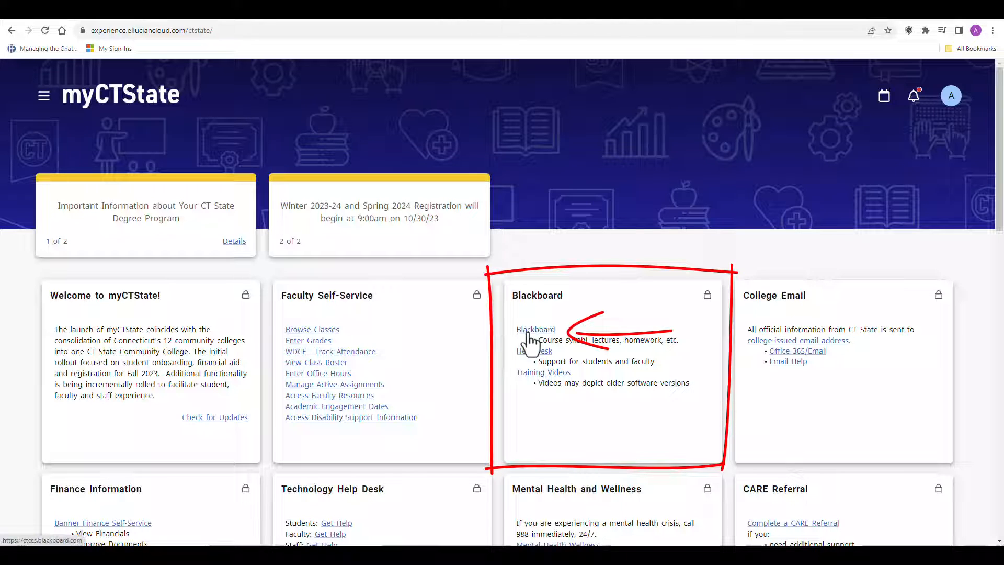
left_click(535, 328)
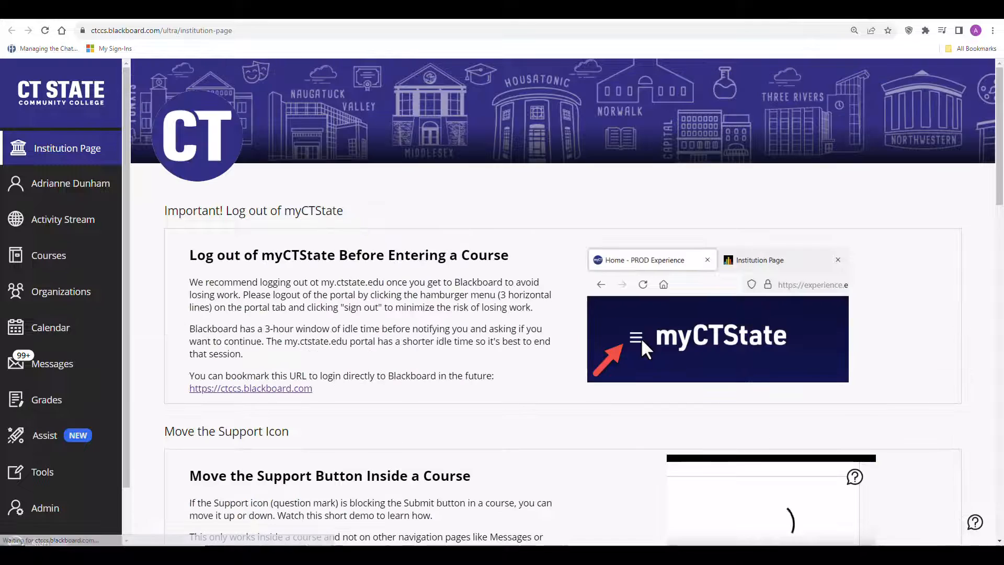